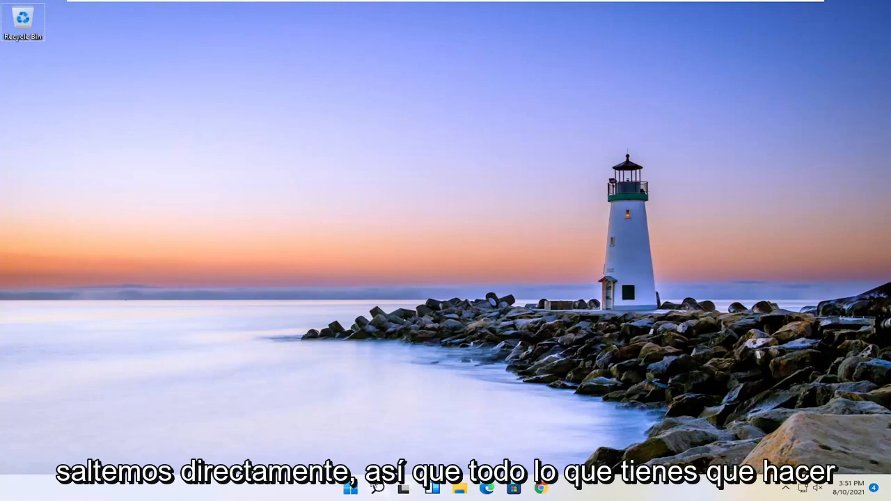
Search for "settings" from the taskbar and launch the Settings app
{"action": "left_click", "coordinate": [377, 488]}
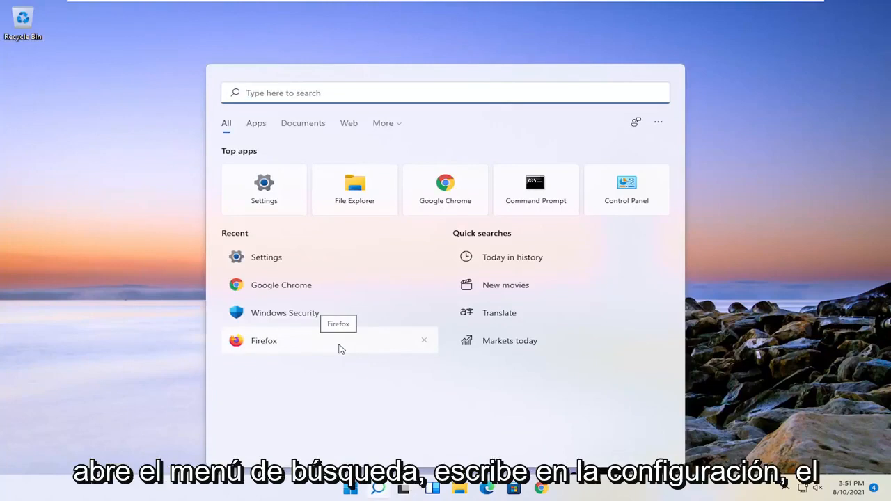
{"action": "type", "text": "settings"}
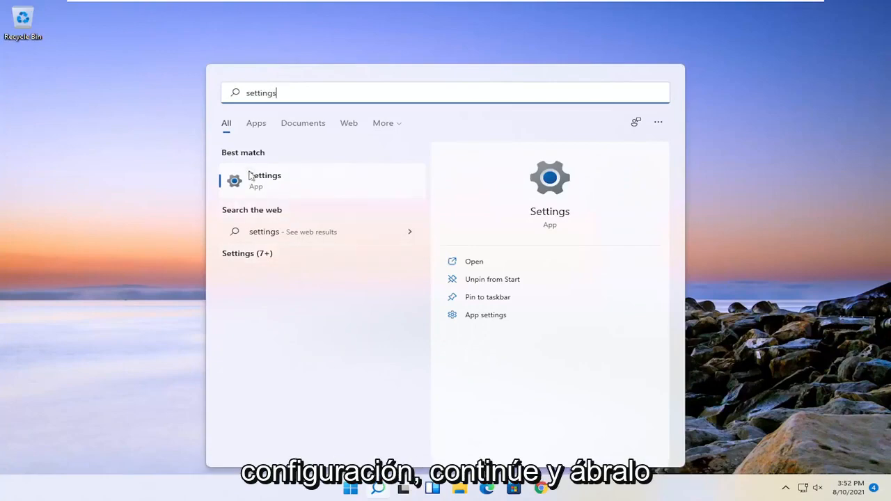
{"action": "left_click", "coordinate": [264, 180]}
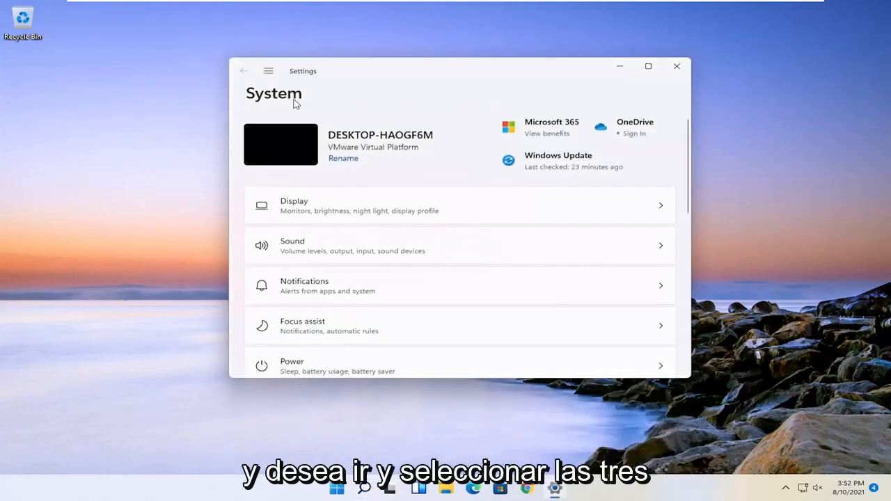
{"action": "mouse_move", "coordinate": [268, 71]}
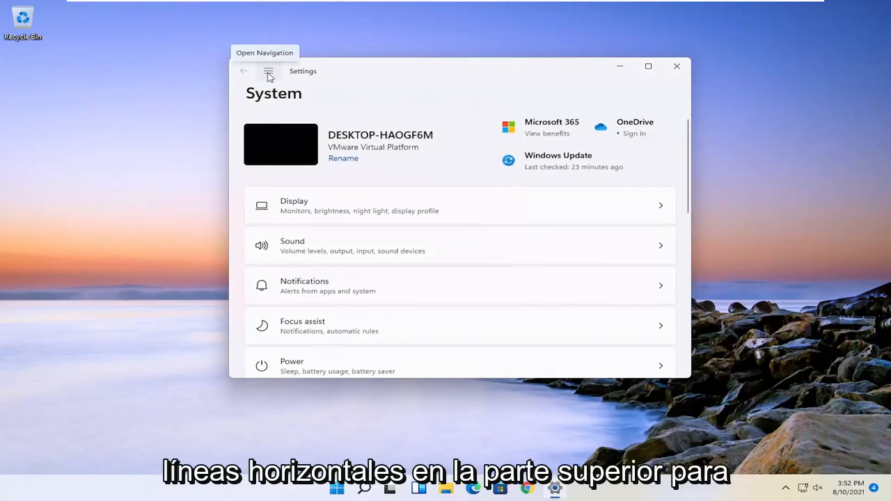
Go to Network & internet and scroll down to the Network reset option
{"action": "left_click", "coordinate": [268, 71]}
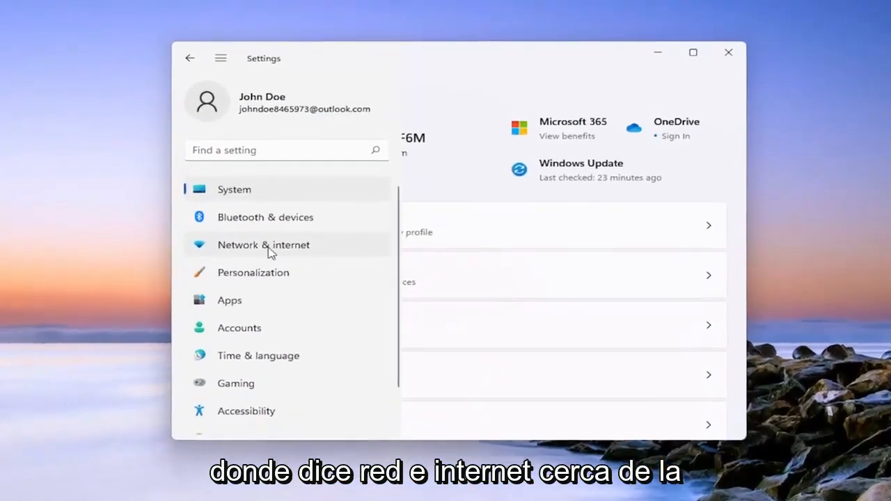
{"action": "left_click", "coordinate": [263, 244]}
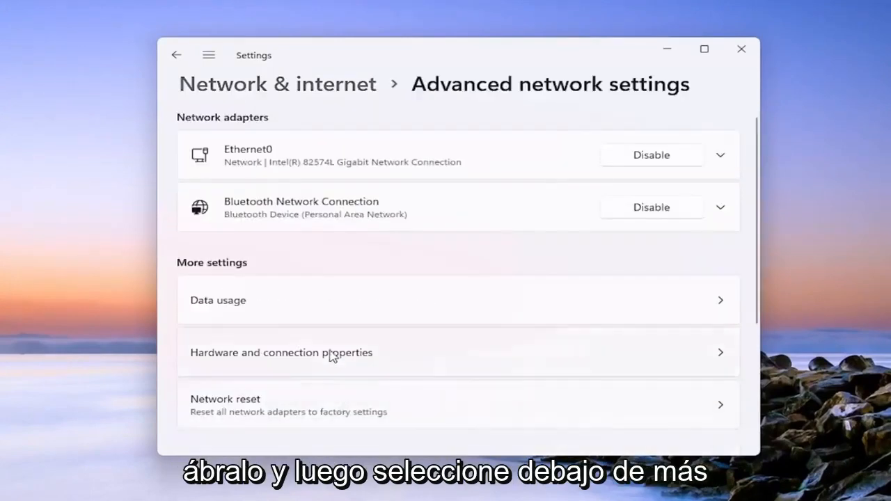
{"action": "scroll", "scroll_direction": "down", "scroll_amount": 3}
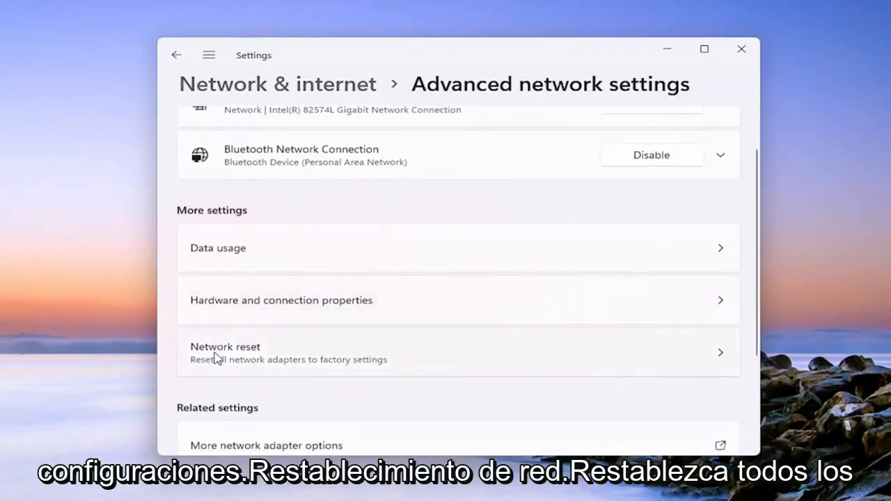
{"action": "mouse_move", "coordinate": [289, 371]}
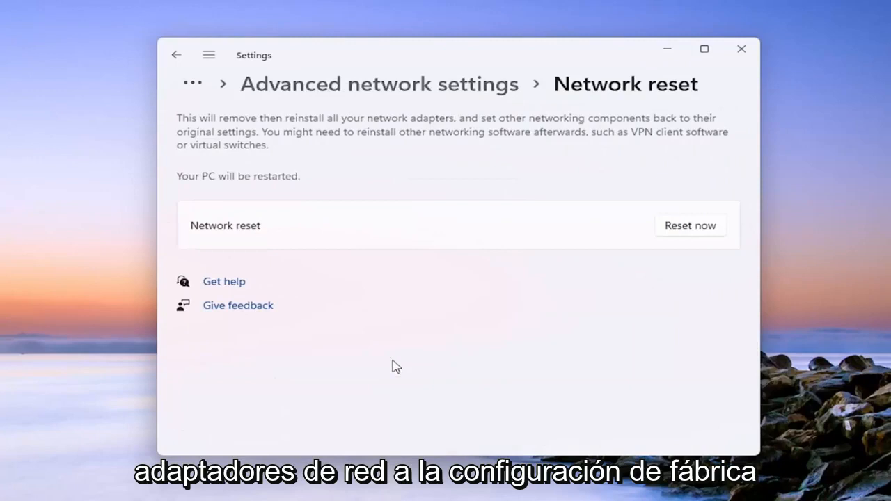
{"action": "mouse_move", "coordinate": [306, 152]}
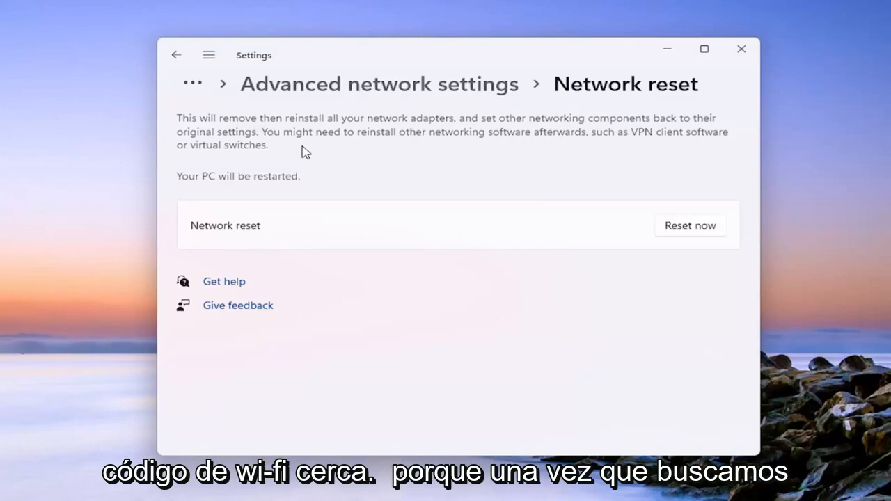
{"action": "mouse_move", "coordinate": [465, 252]}
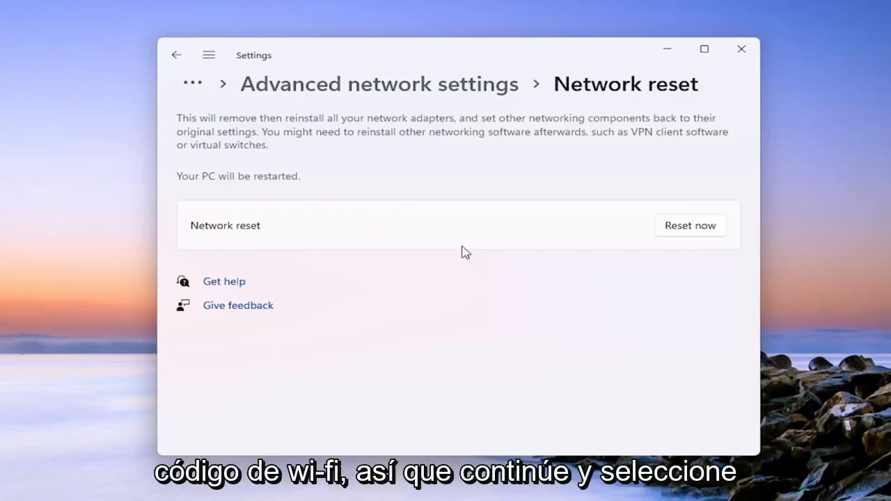
{"action": "mouse_move", "coordinate": [690, 225]}
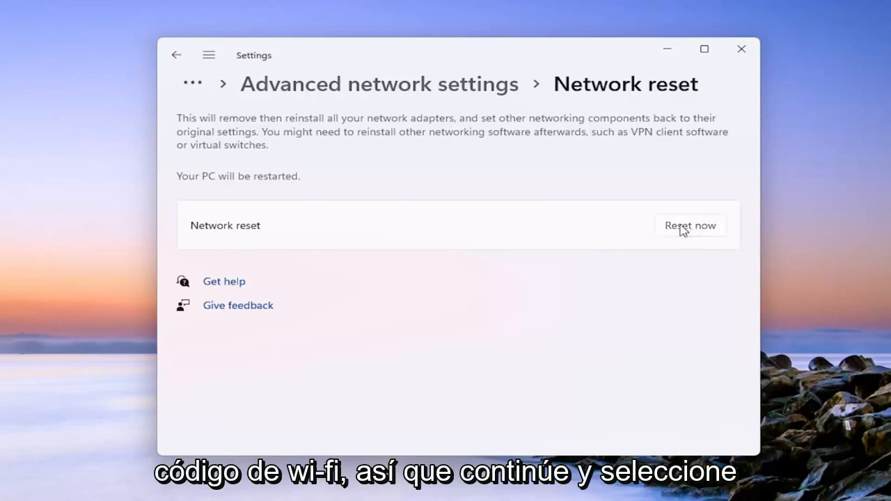
Start Network reset and confirm Yes to reset the adapters
{"action": "left_click", "coordinate": [690, 225]}
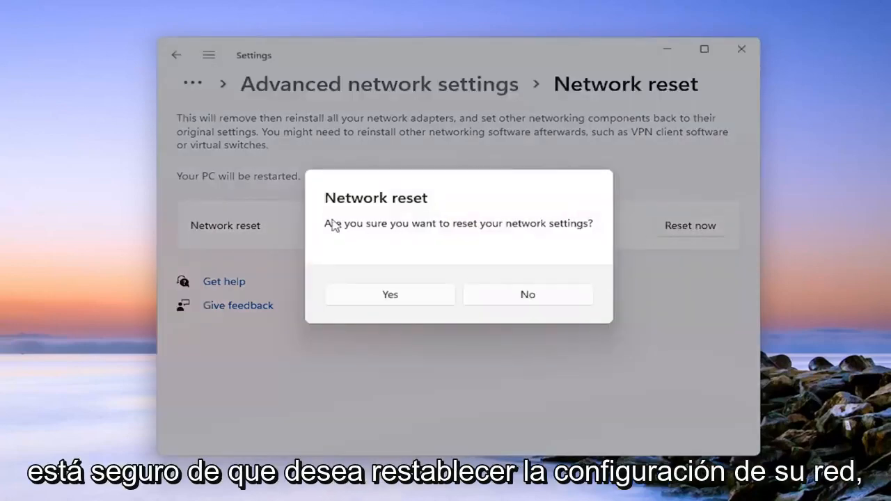
{"action": "mouse_move", "coordinate": [527, 236]}
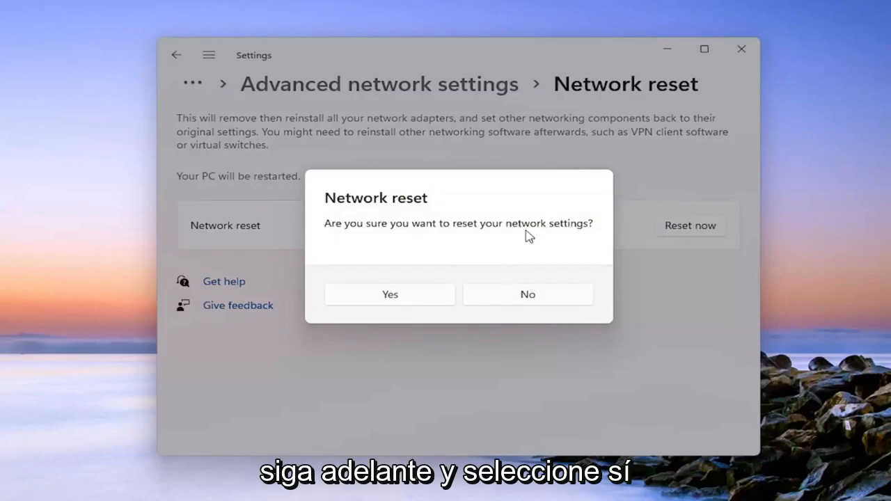
{"action": "left_click", "coordinate": [527, 294]}
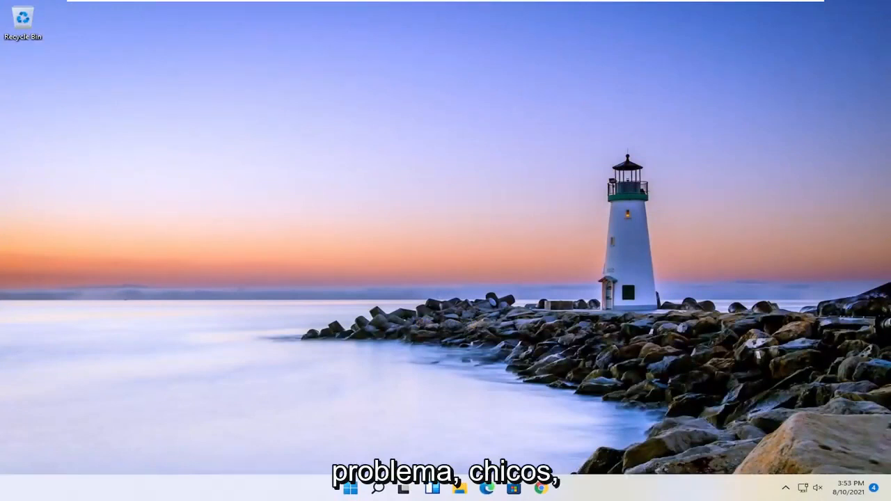
{"action": "mouse_move", "coordinate": [484, 420]}
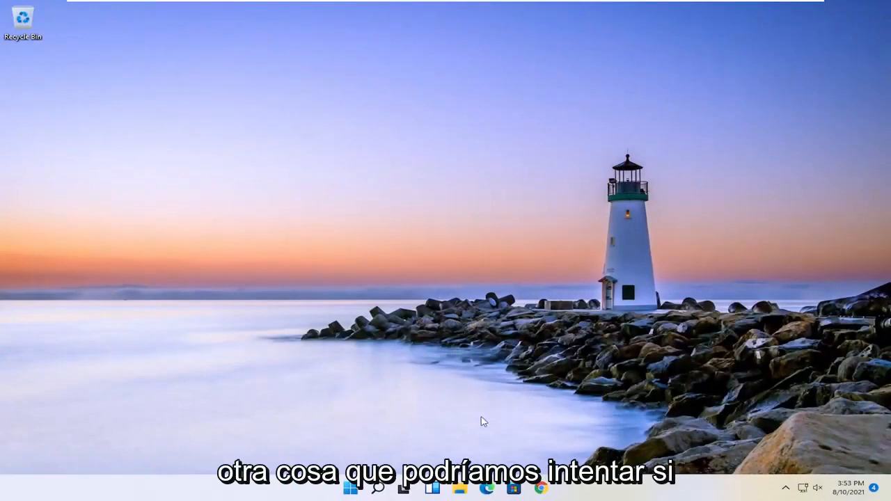
Search the taskbar for "device manager" to open Device Manager
{"action": "left_click", "coordinate": [378, 487]}
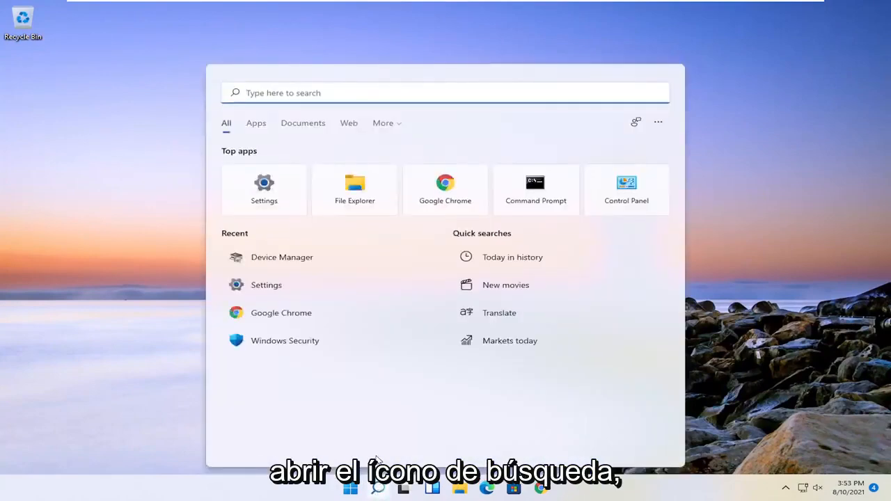
{"action": "type", "text": "device manager"}
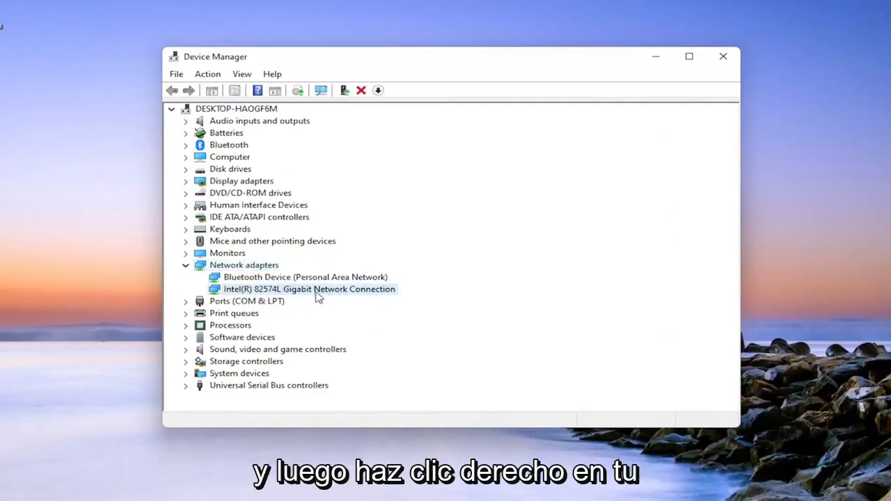
Uninstall the Intel(R) 82574L Gigabit Network Connection device and confirm
{"action": "right_click", "coordinate": [309, 289]}
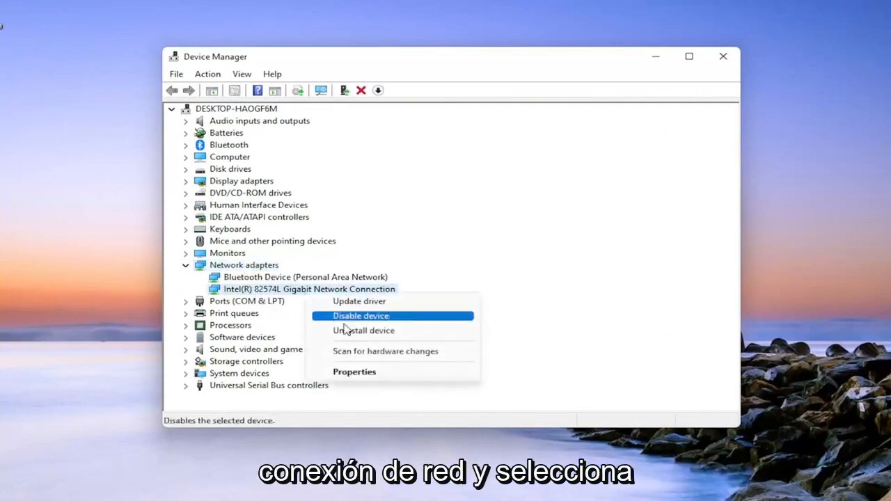
{"action": "left_click", "coordinate": [363, 330]}
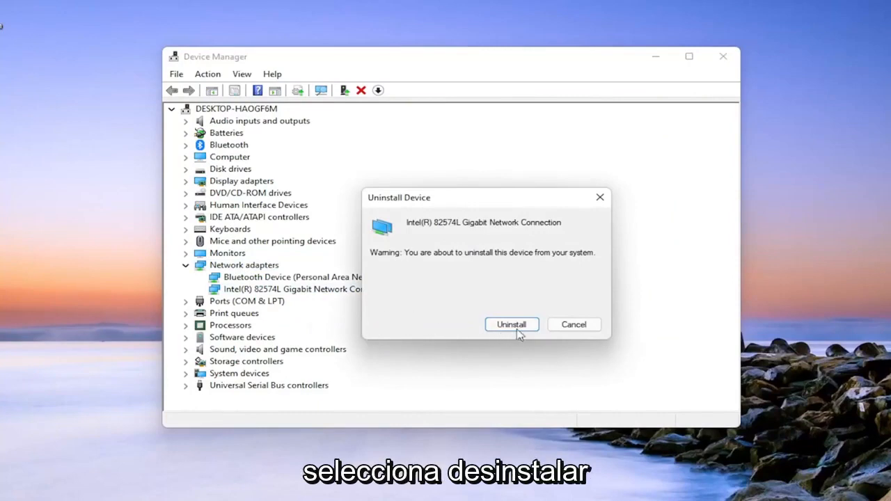
{"action": "left_click", "coordinate": [511, 324]}
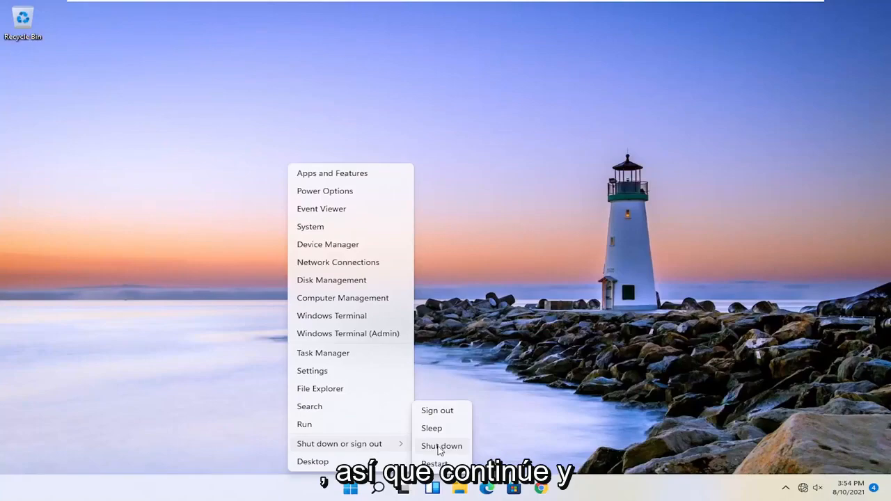
Choose Restart from the shutdown options
{"action": "left_click", "coordinate": [434, 463]}
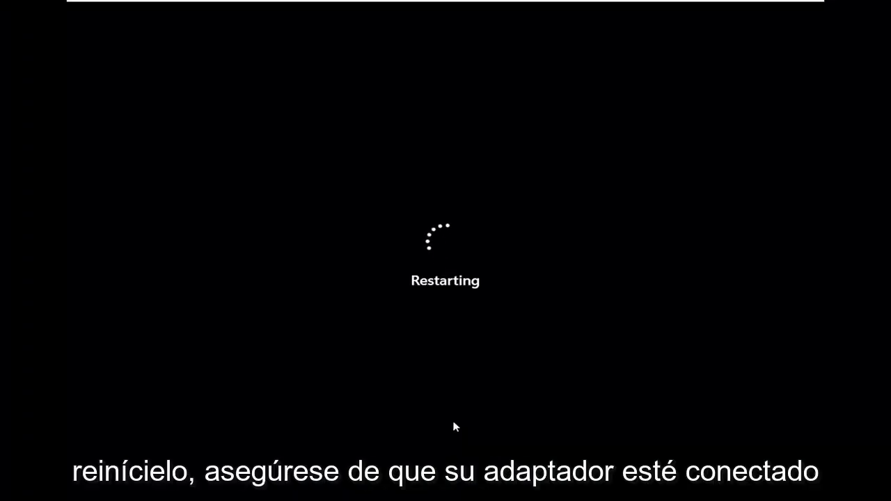